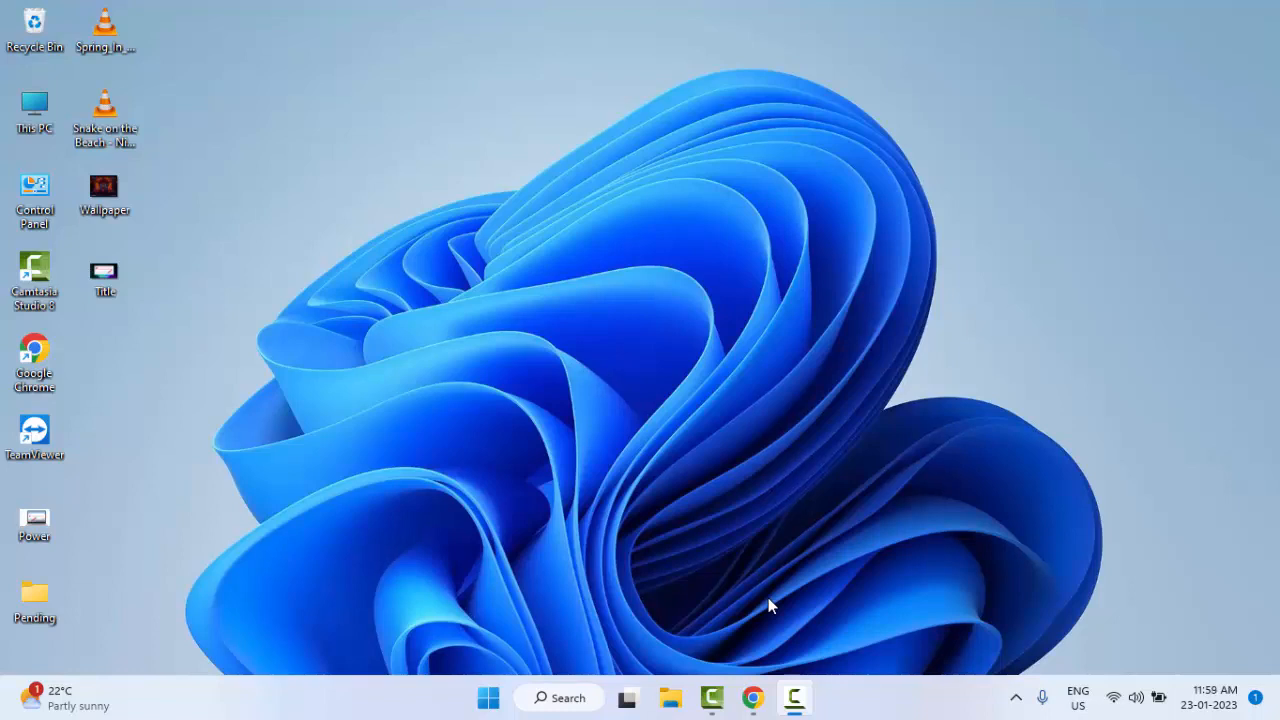
mouse_move(790, 600)
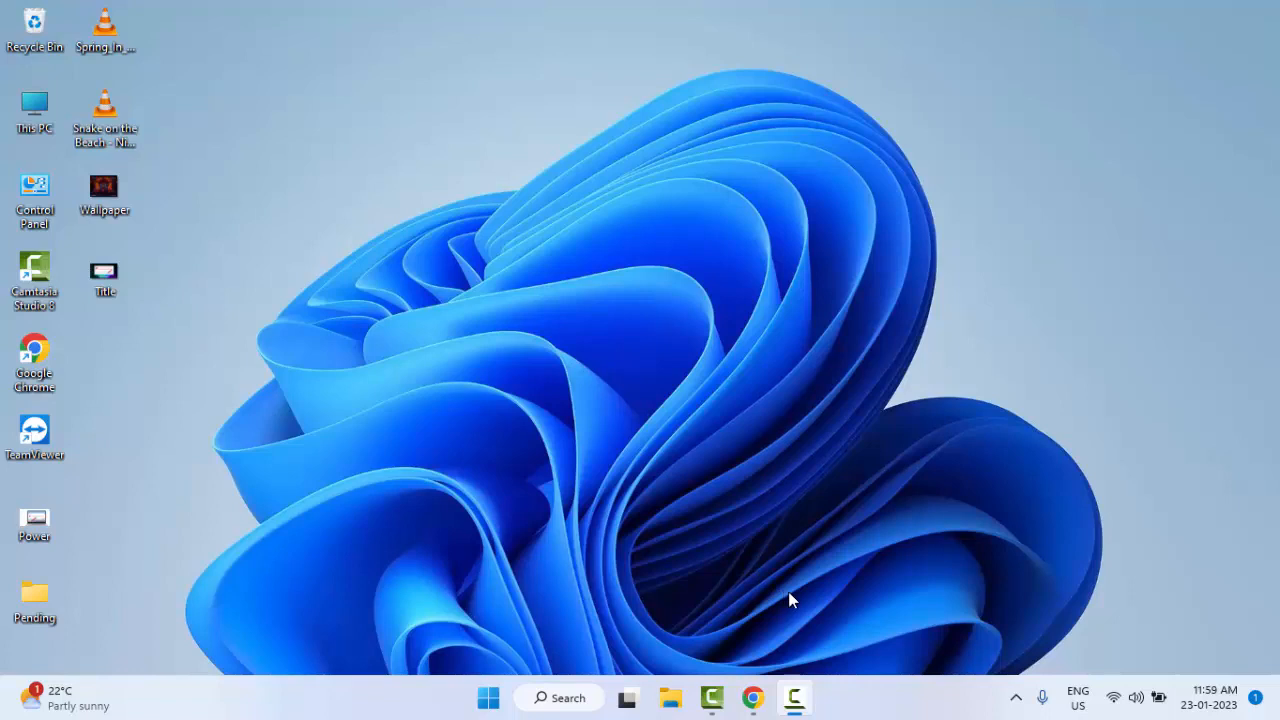
mouse_move(808, 583)
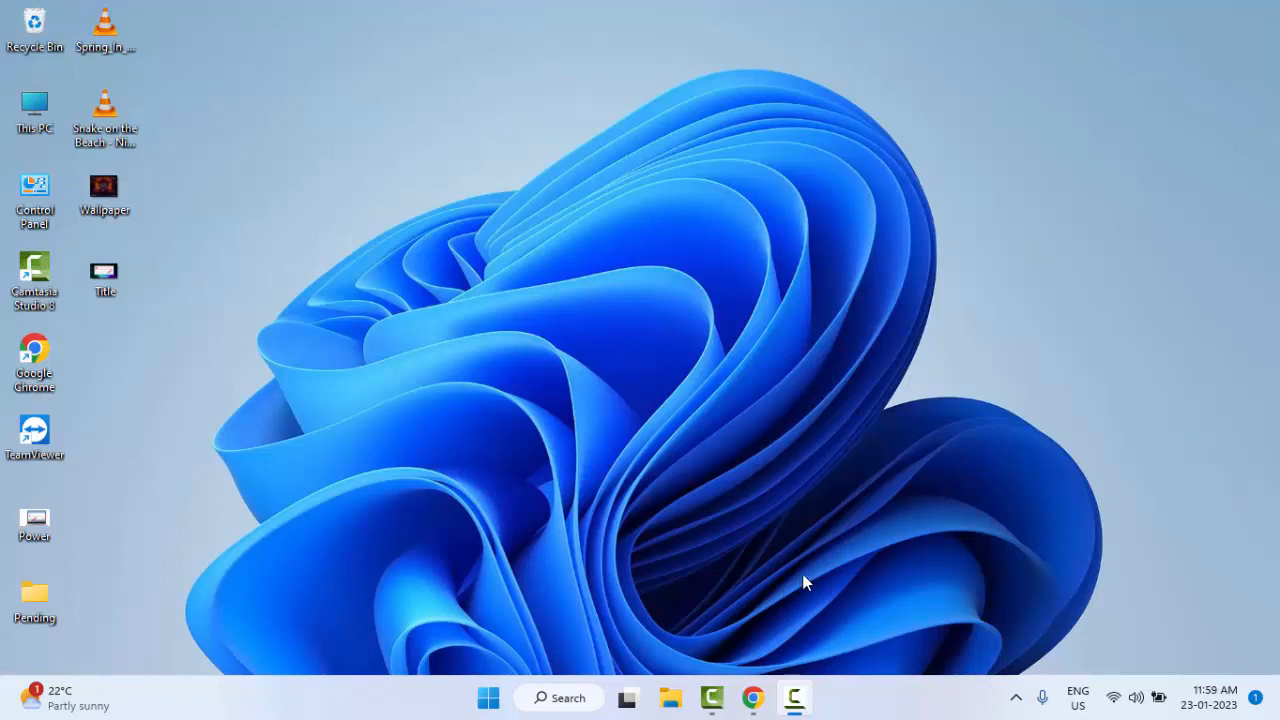
mouse_move(822, 577)
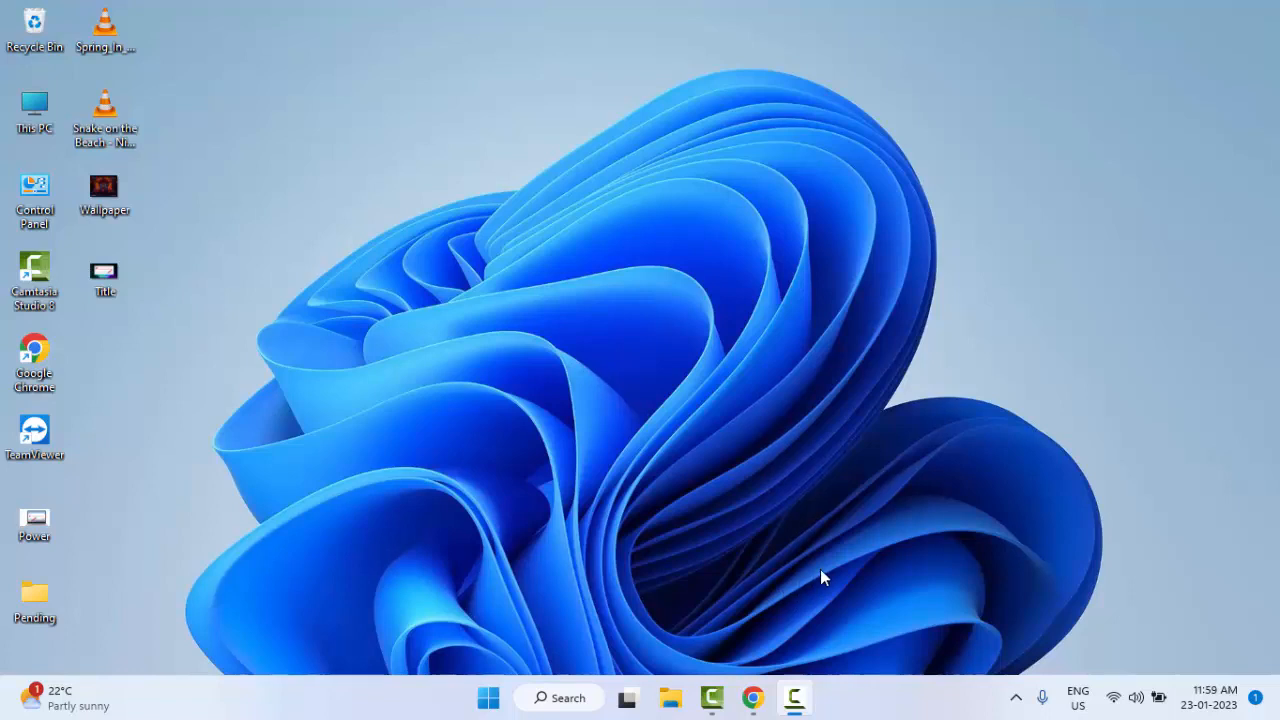
mouse_move(820, 572)
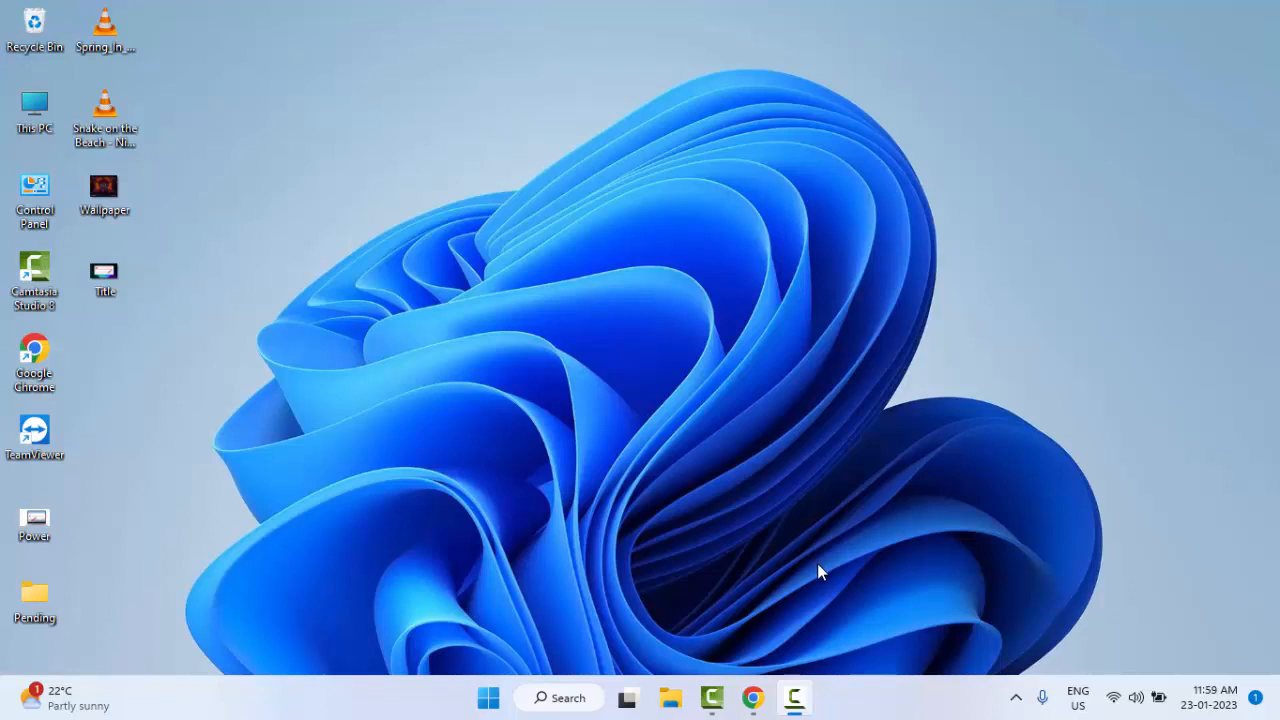
mouse_move(807, 578)
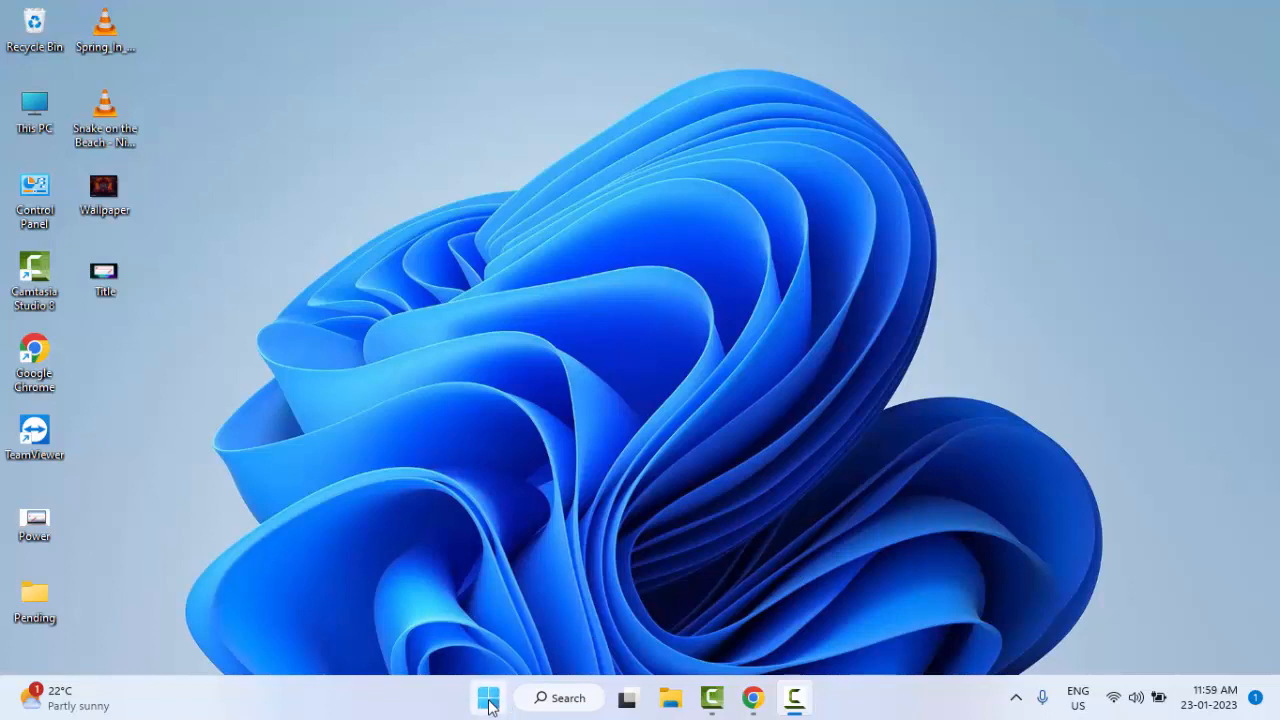
Step: Search Start for Troubleshoot settings and open the Other troubleshooters list
click(488, 697)
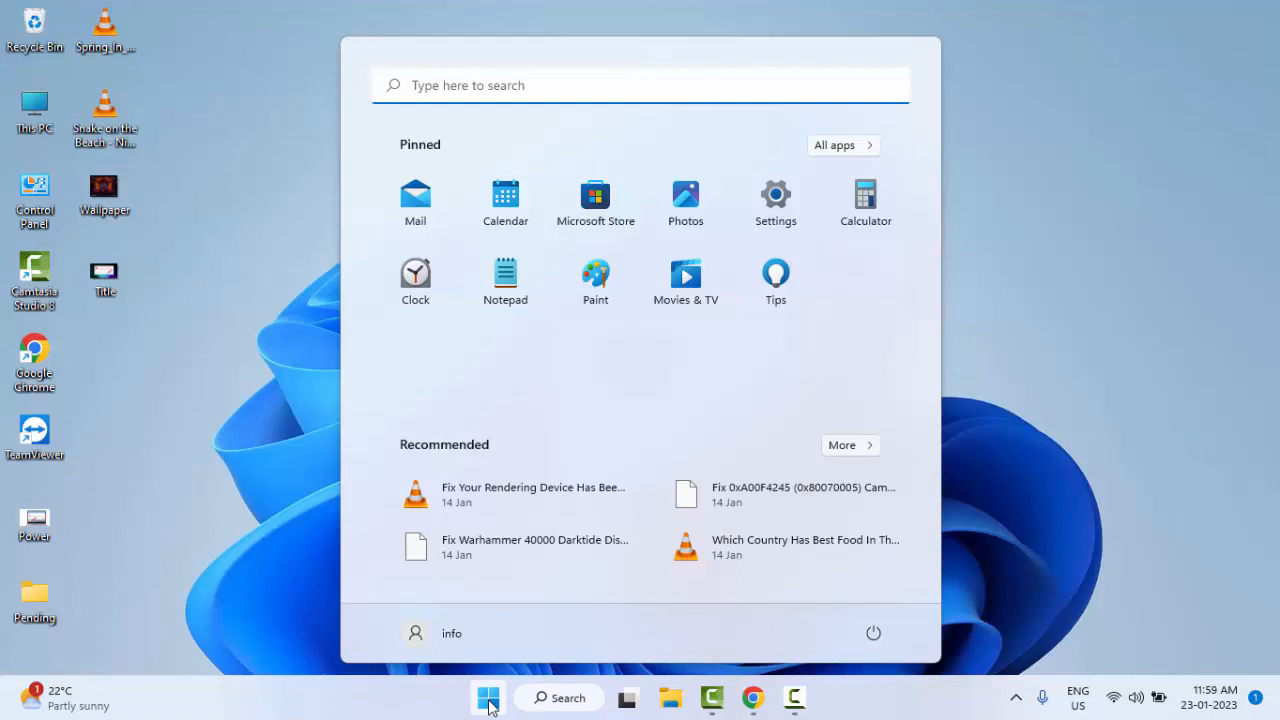
text(tr)
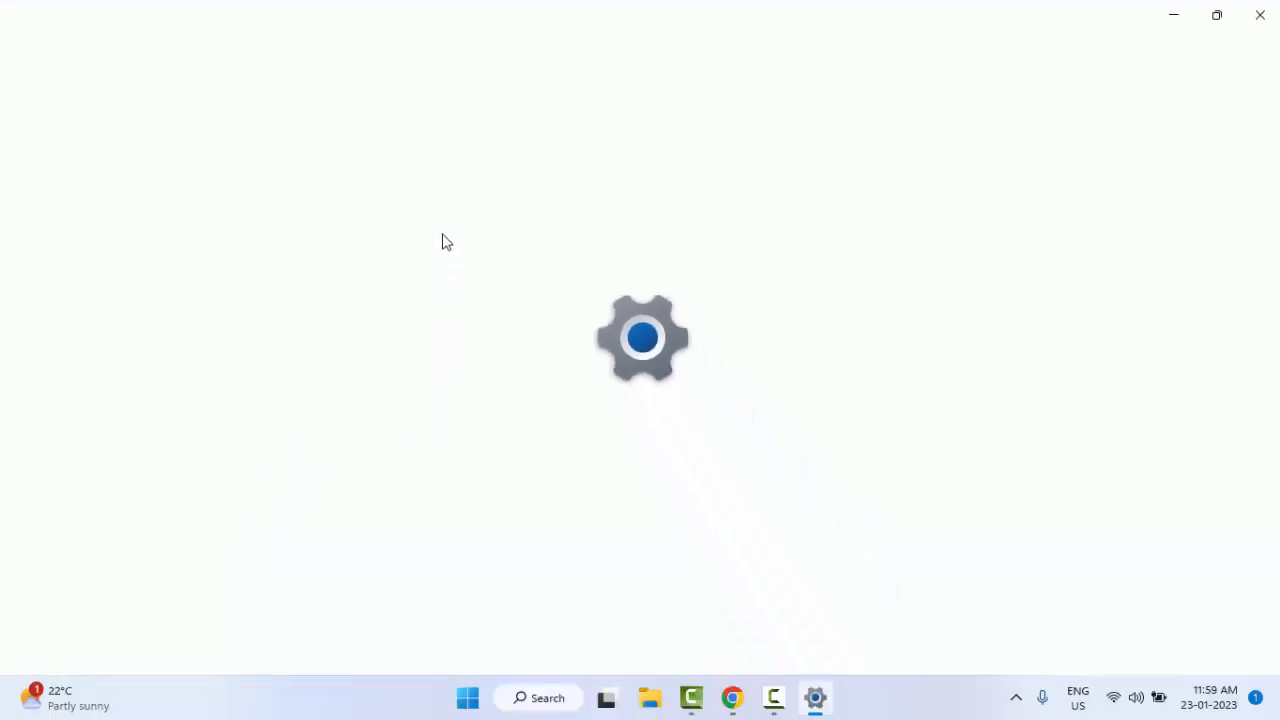
mouse_move(449, 253)
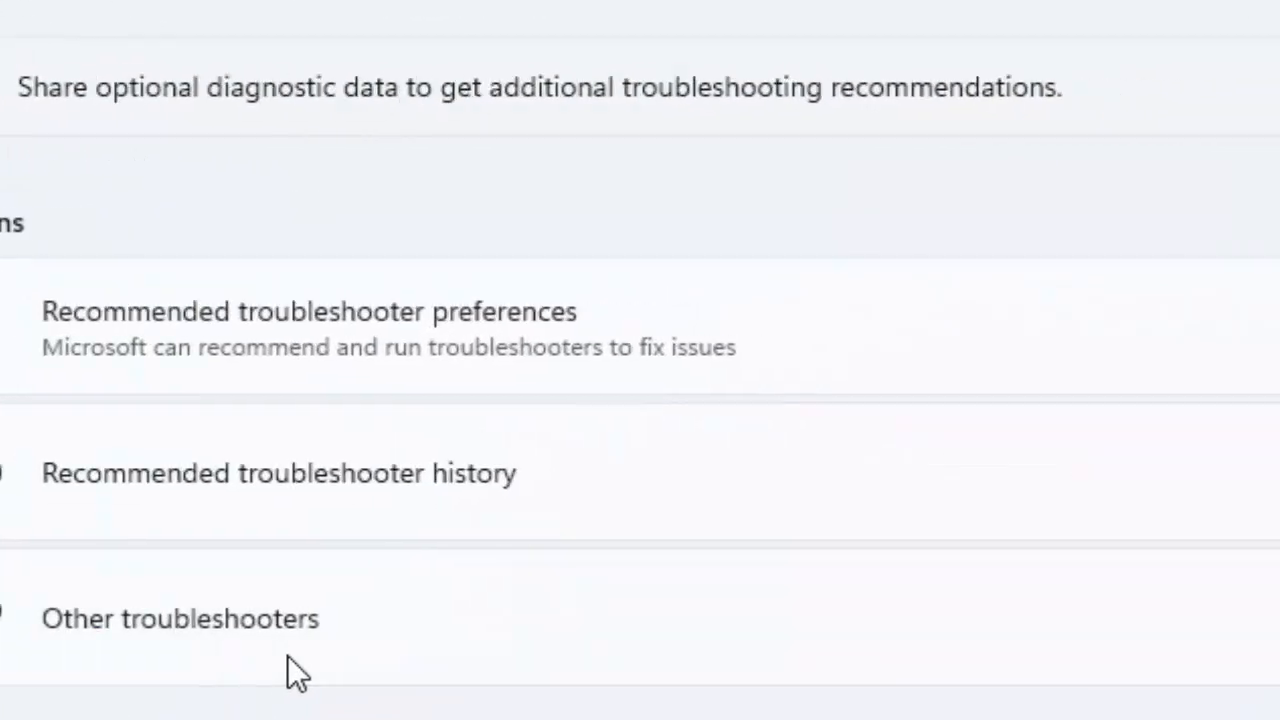
click(180, 618)
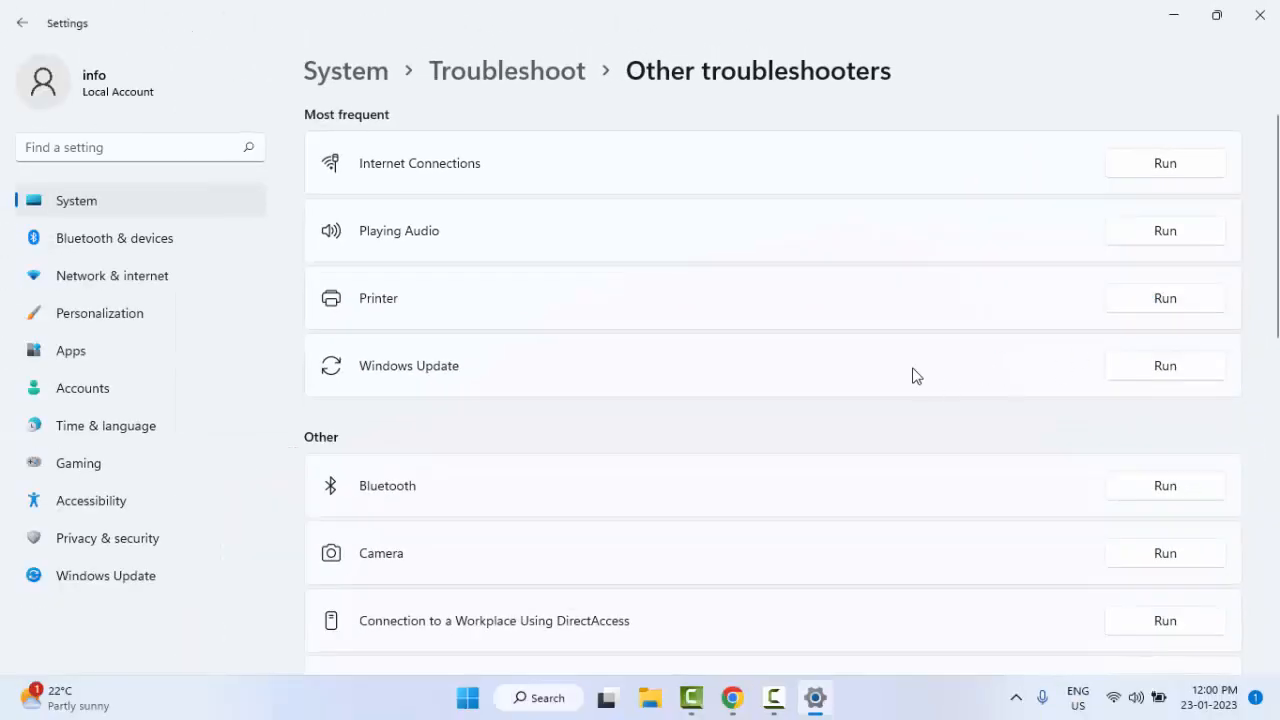
Step: Run the Printer troubleshooter, then dismiss it and close Settings
click(1164, 297)
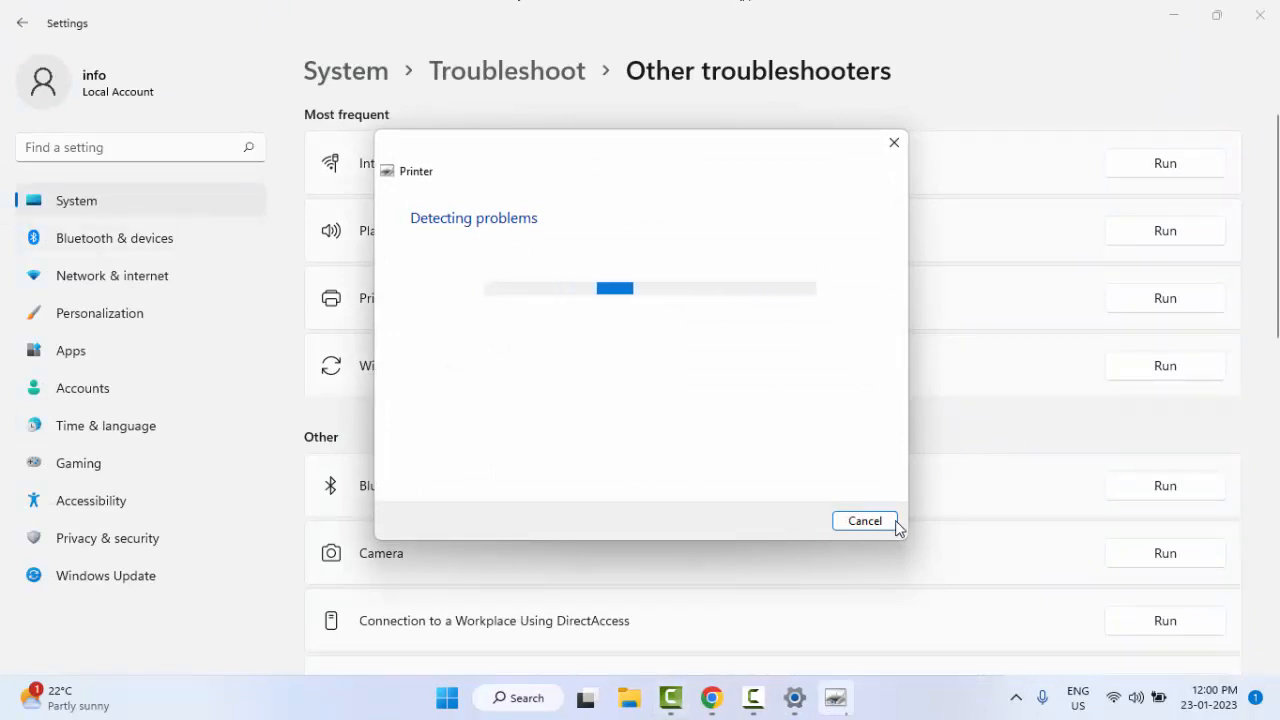
click(864, 520)
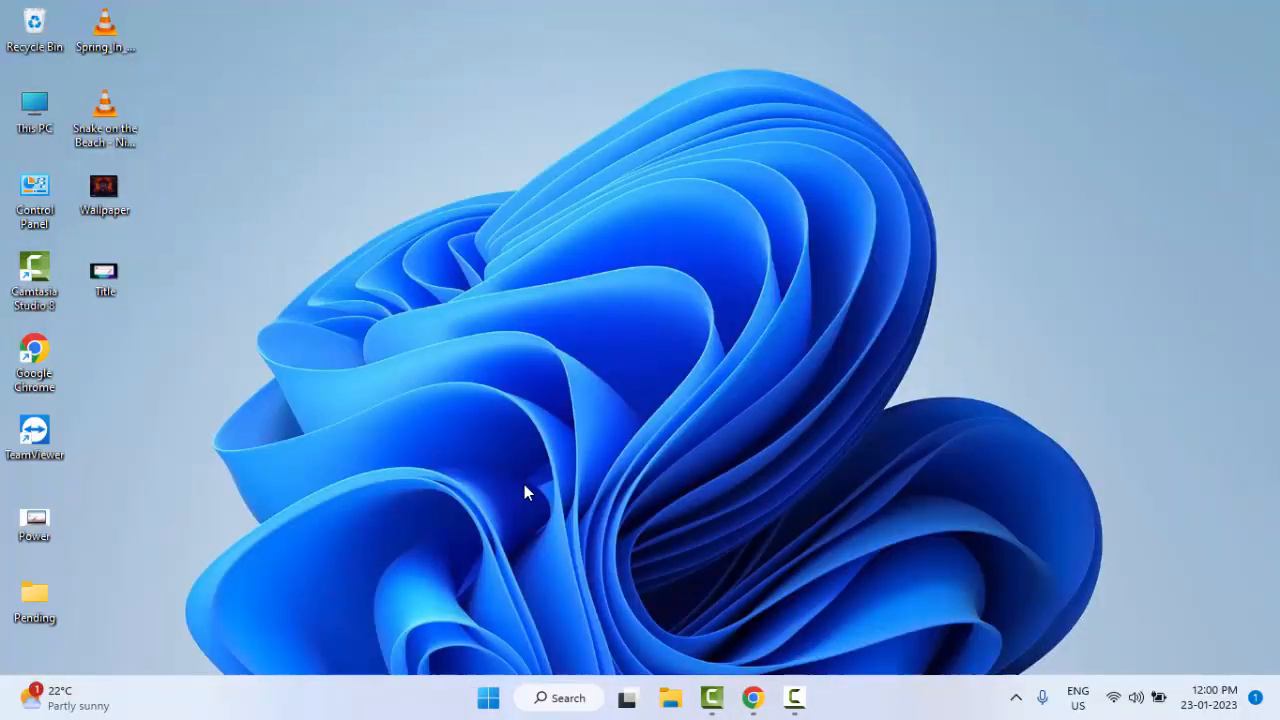
mouse_move(480, 495)
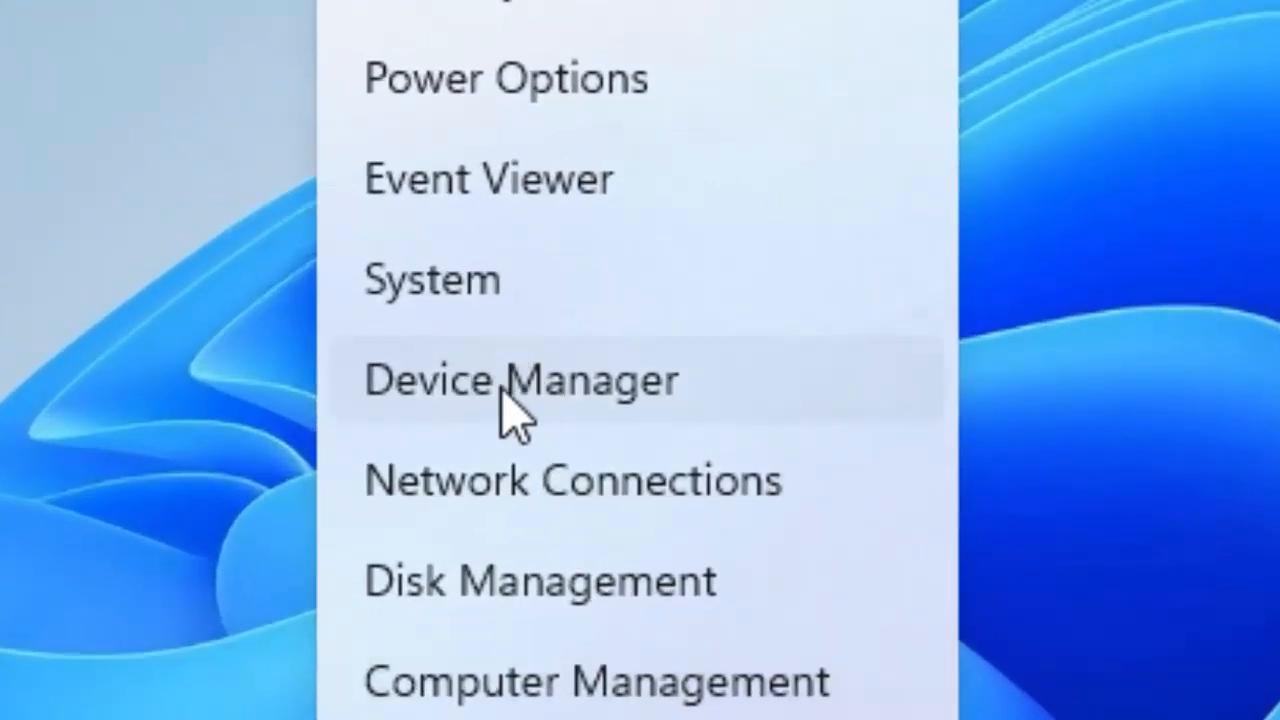
Step: Open Device Manager, expand Print queues, and bring up the Fax queue's context menu
click(520, 380)
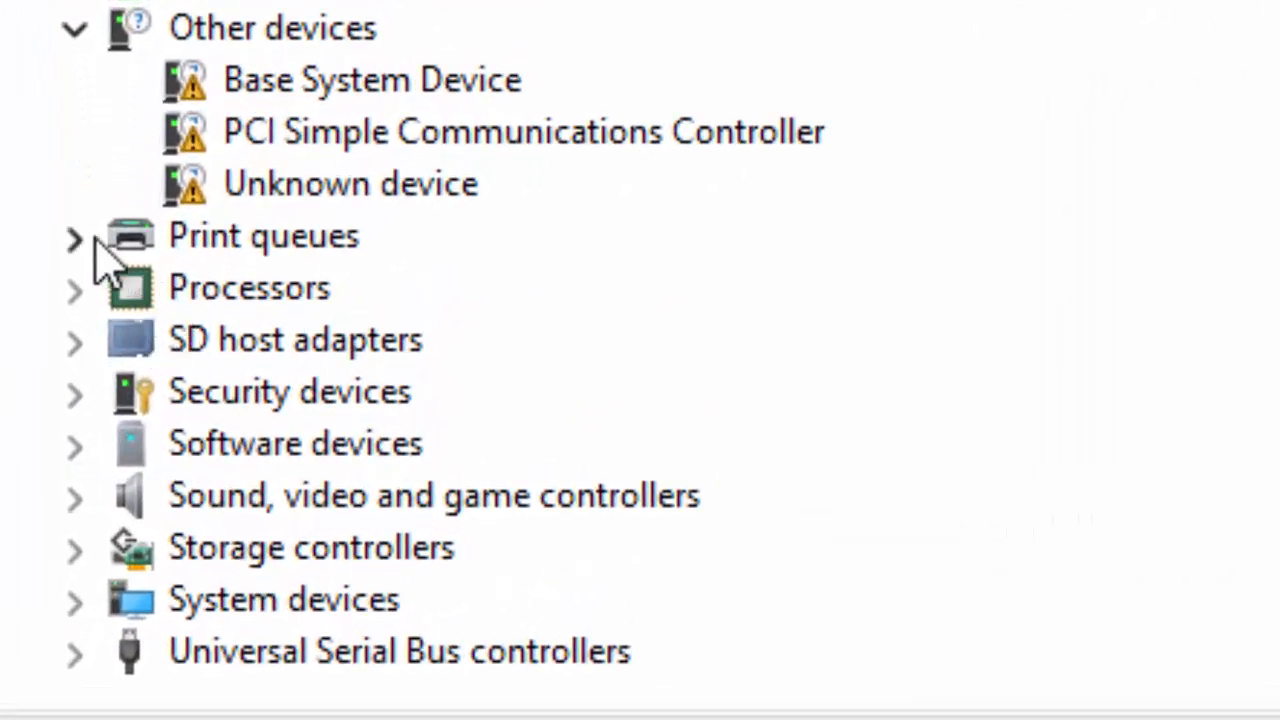
click(74, 238)
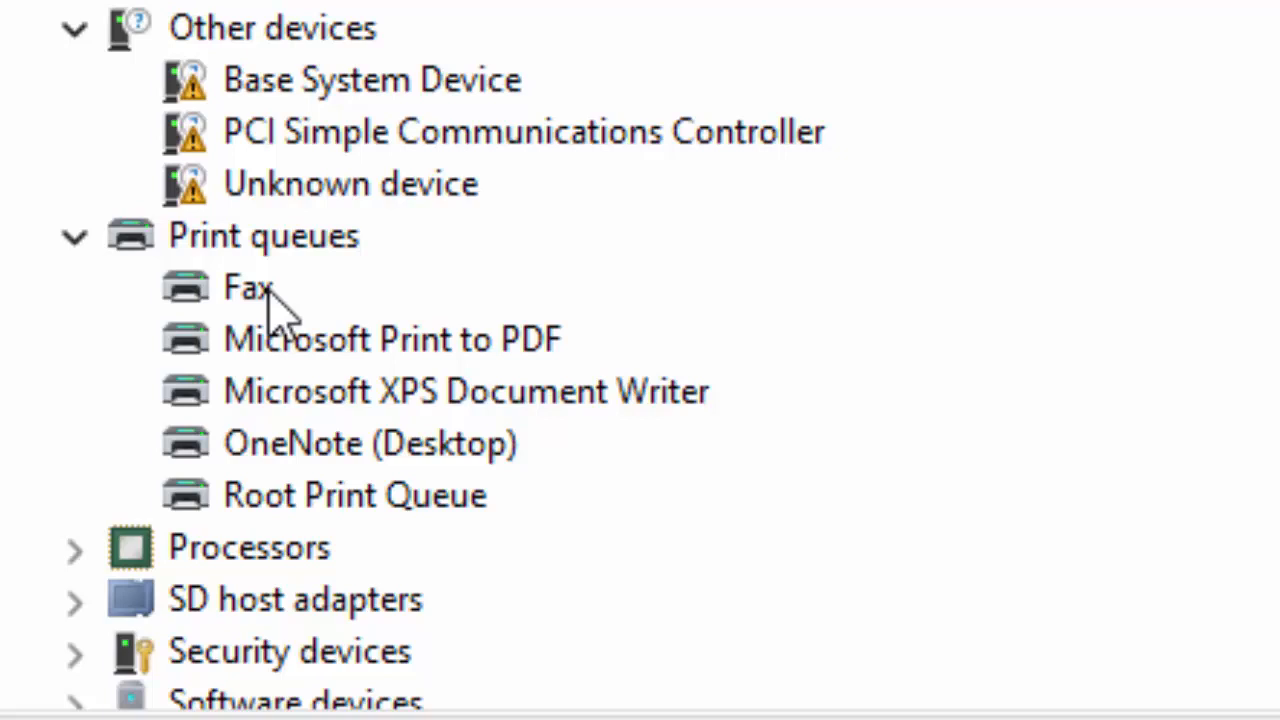
mouse_move(255, 300)
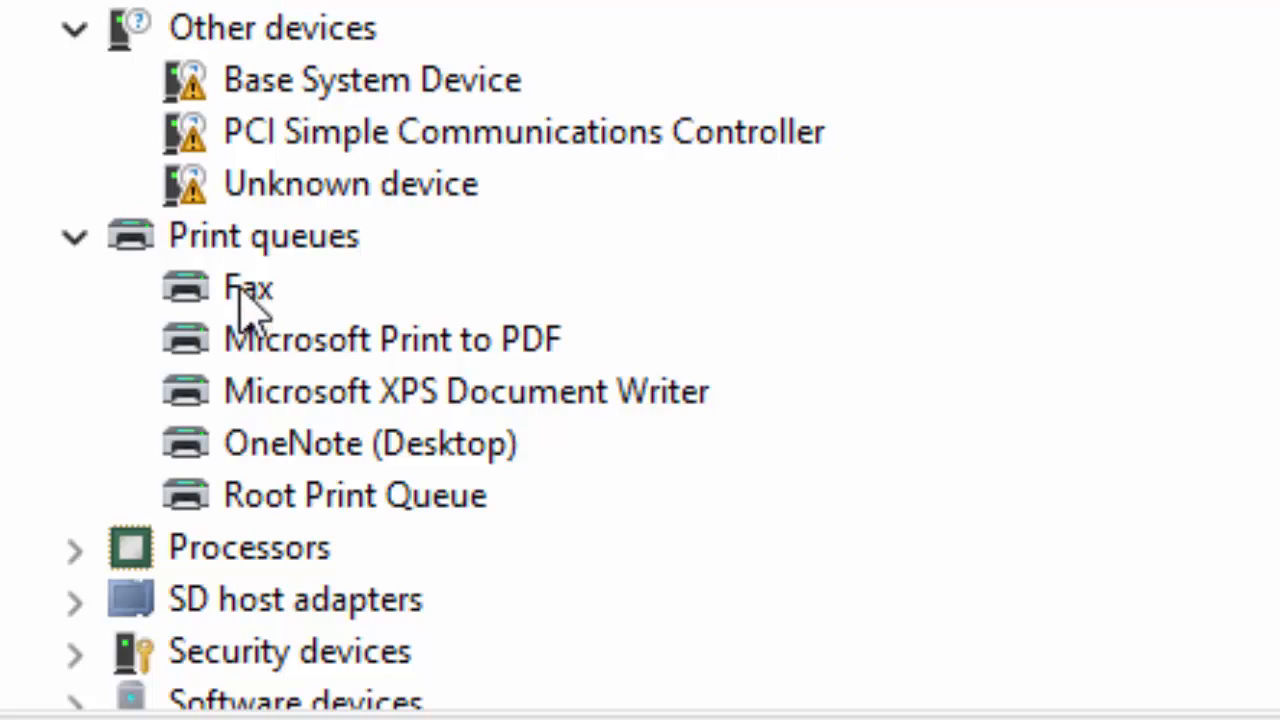
right_click(248, 287)
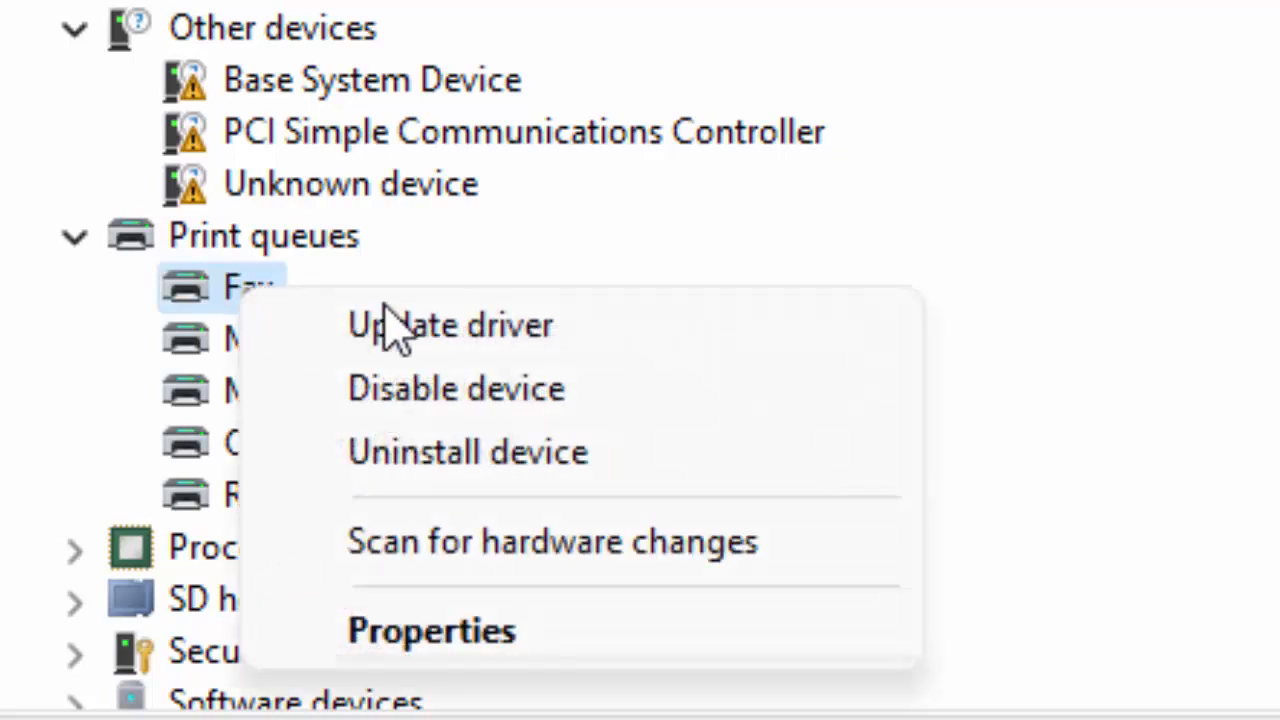
Step: Update the Fax queue driver to Generic software device by picking from installed drivers
click(450, 324)
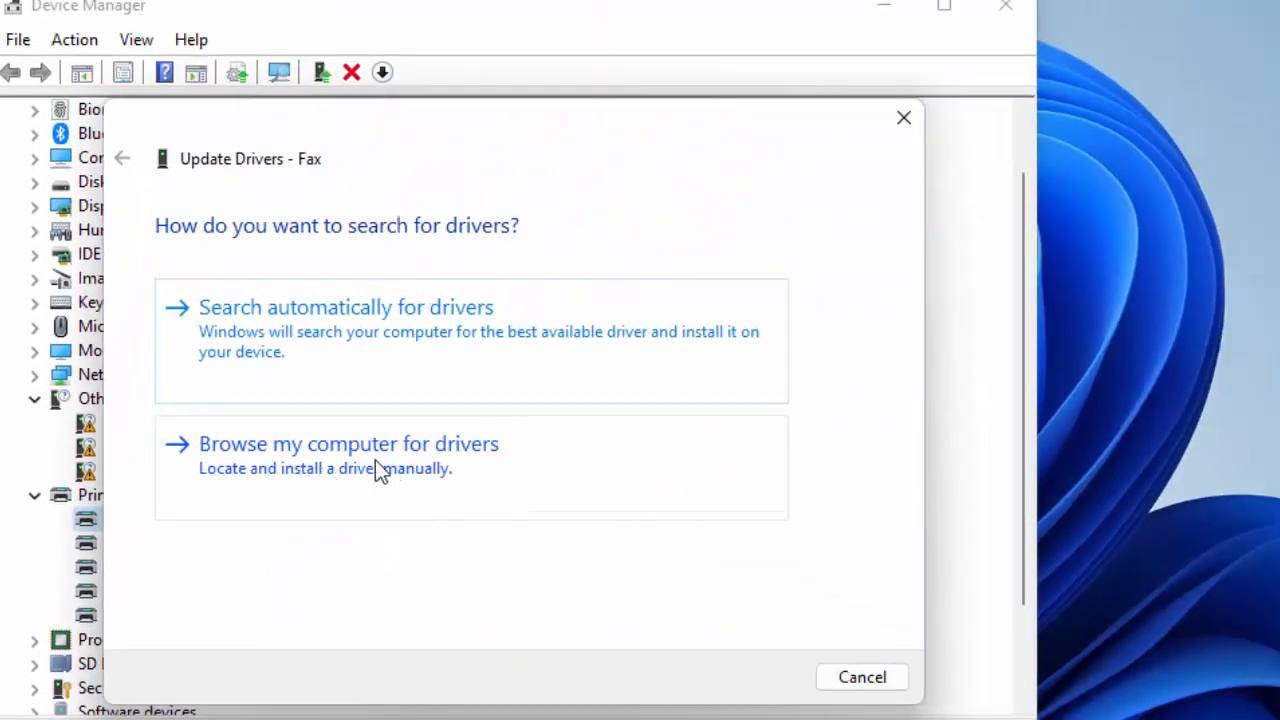
click(348, 444)
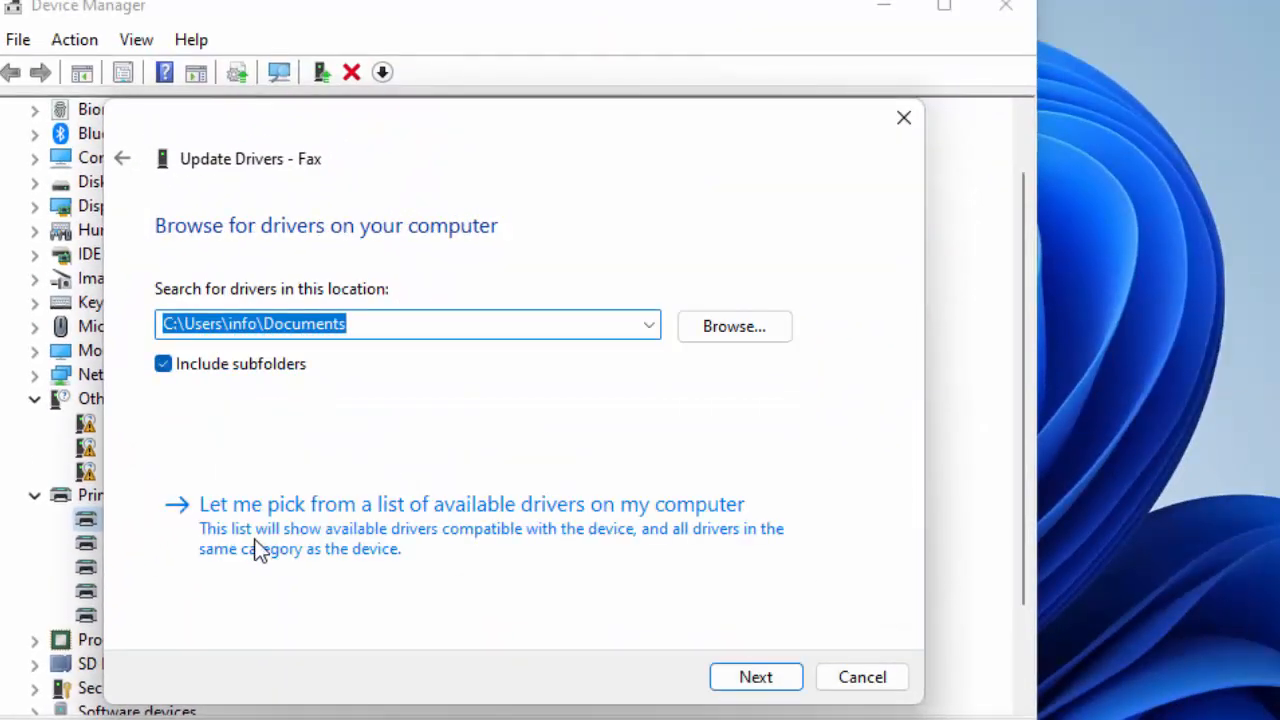
mouse_move(540, 512)
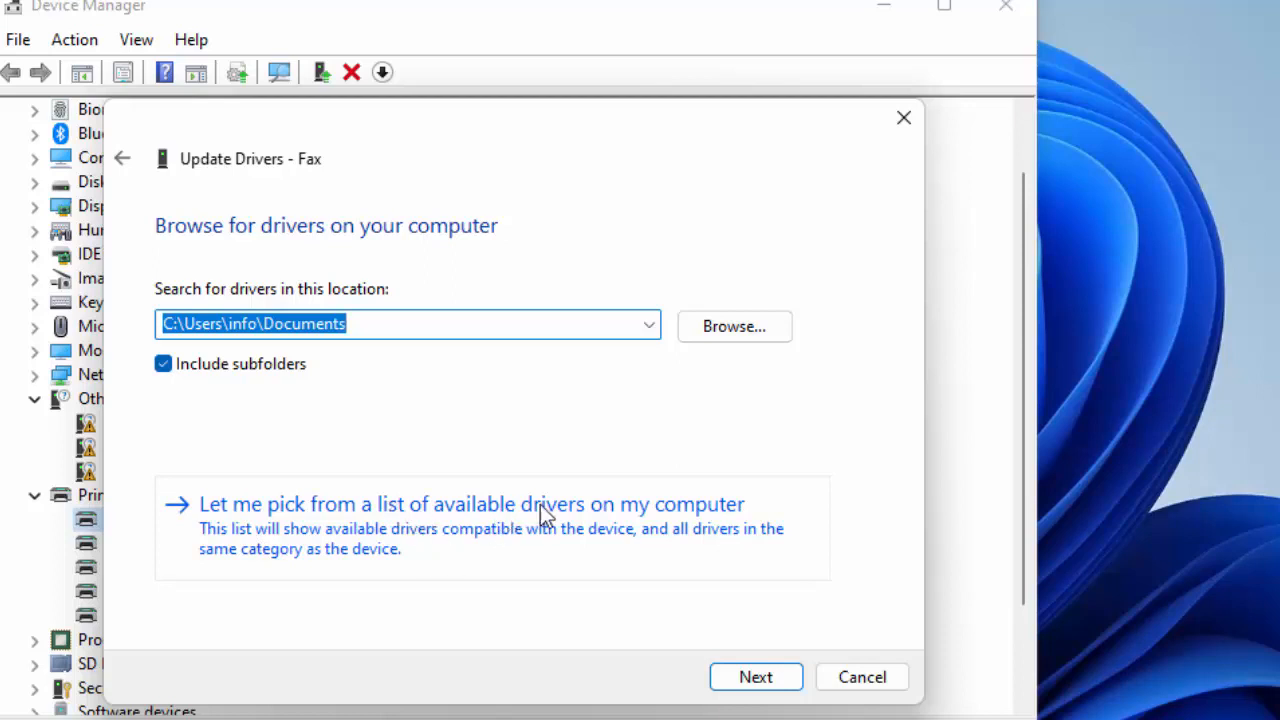
mouse_move(540, 515)
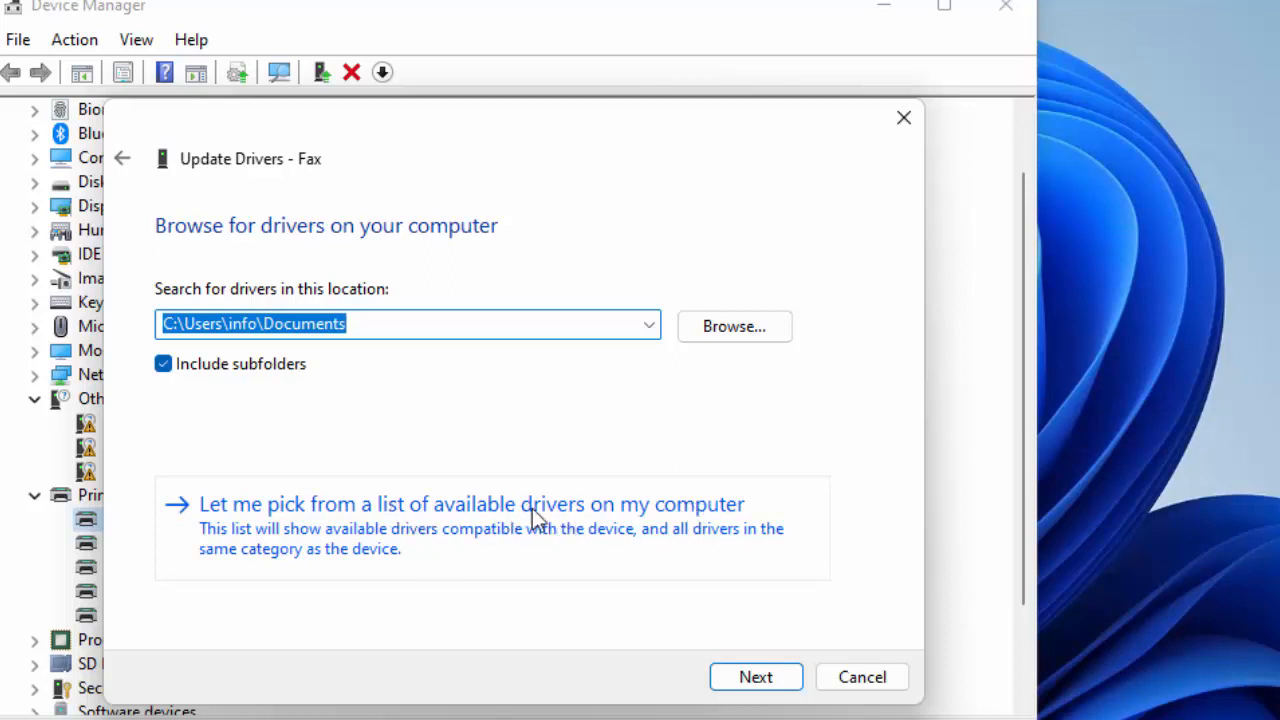
click(471, 504)
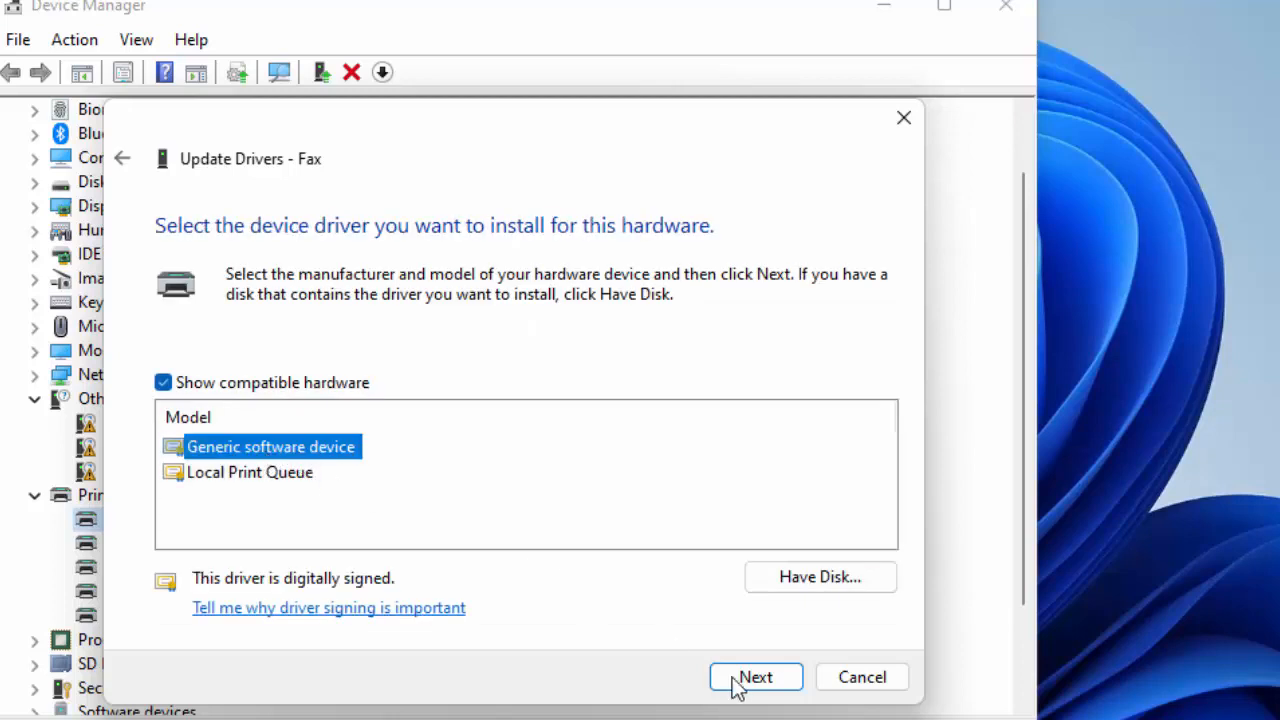
click(755, 677)
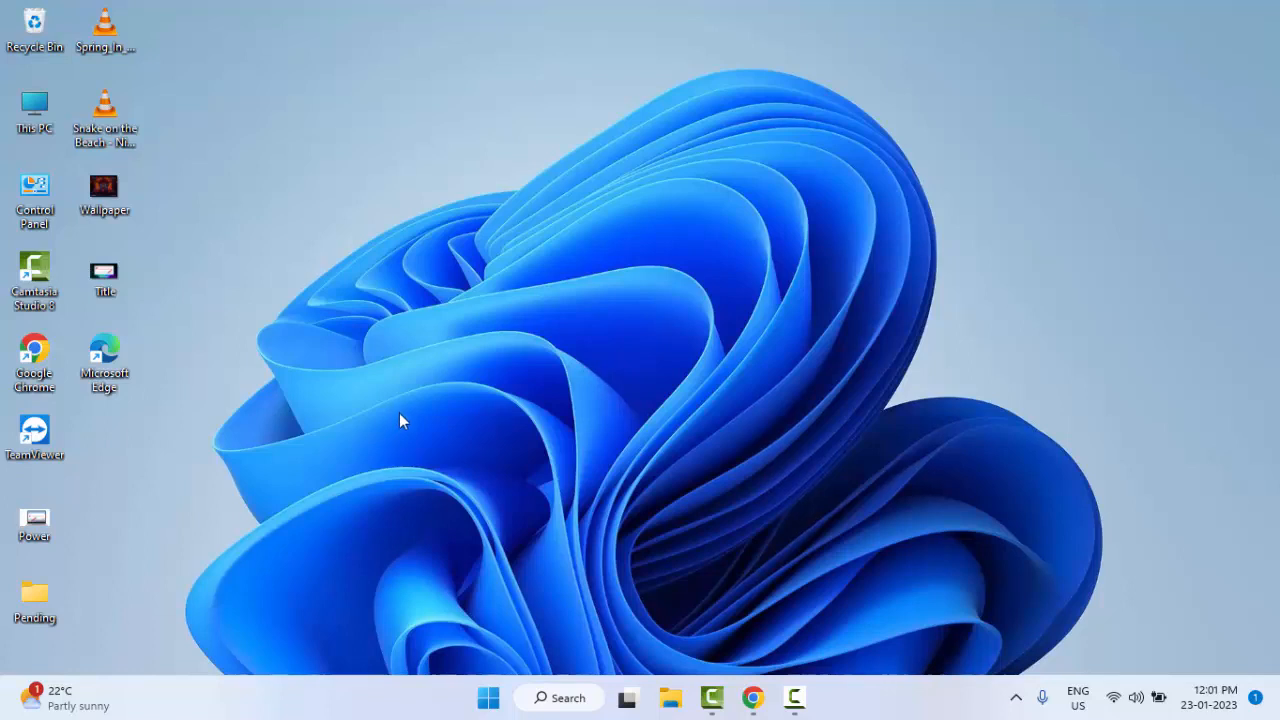
mouse_move(488, 697)
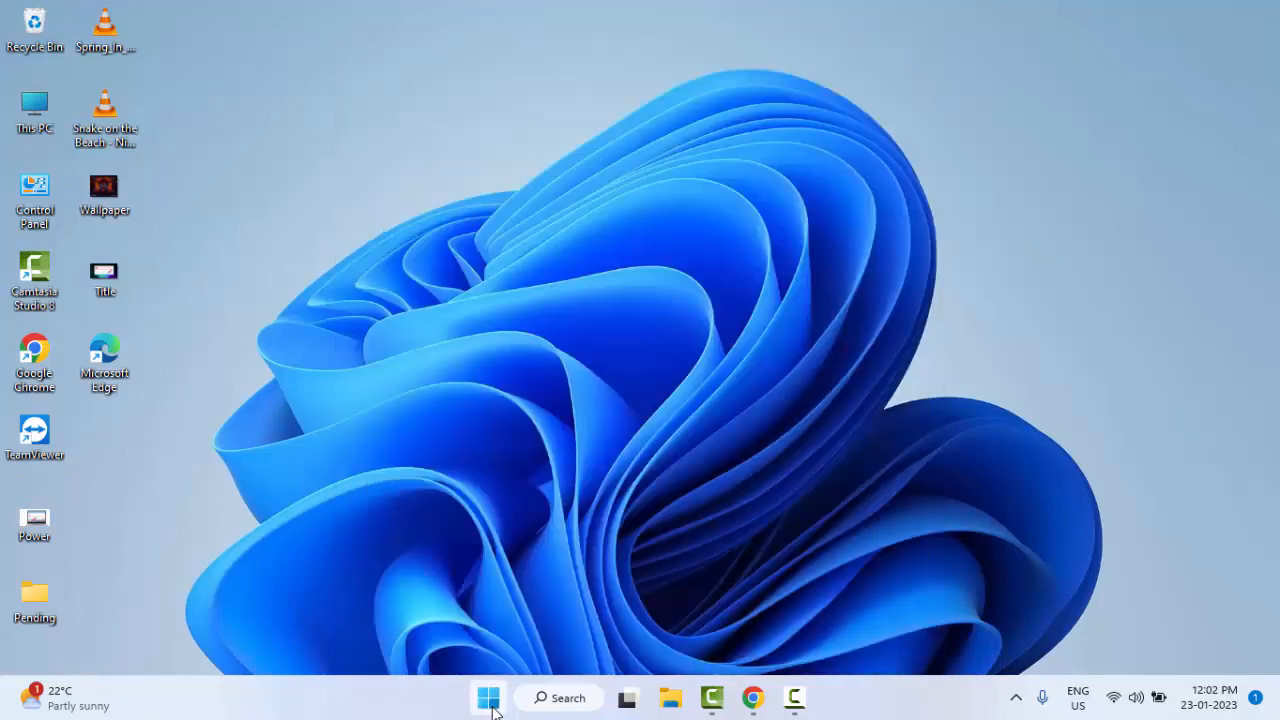
Step: Search Start for 'services' and open the Services app
text(services)
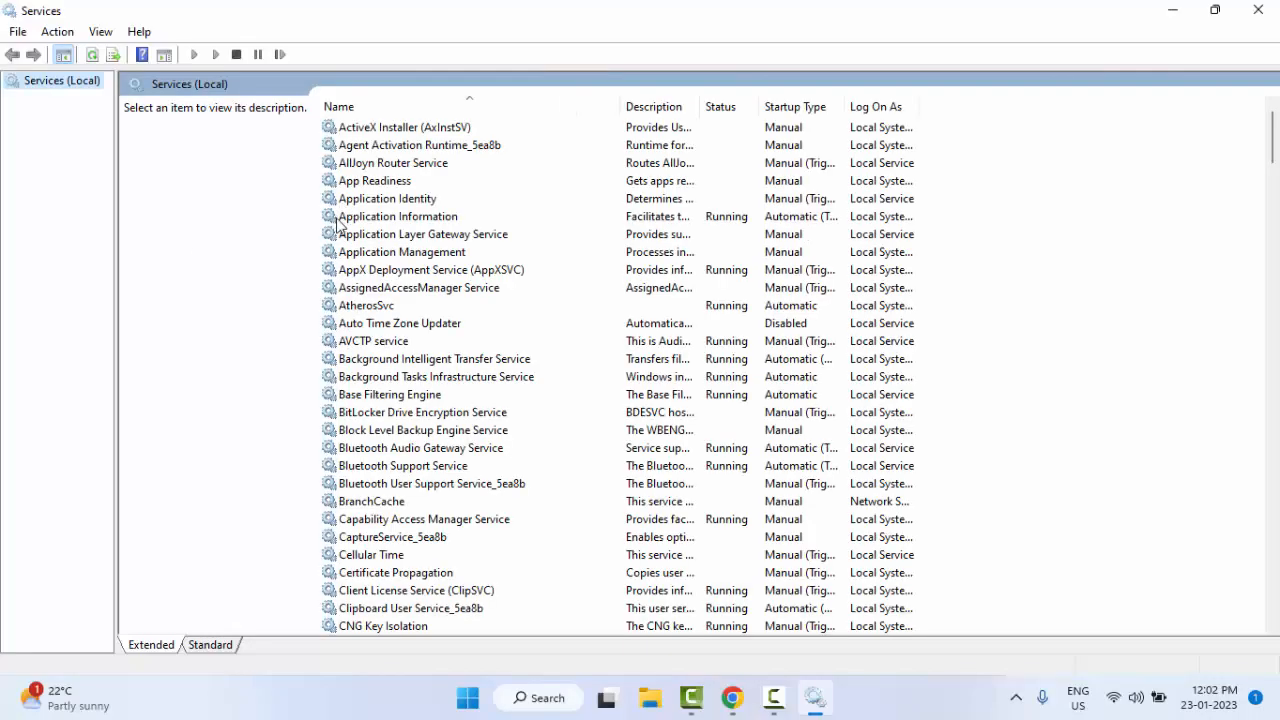
Step: Select Print Spooler in the services list and restart it
click(388, 198)
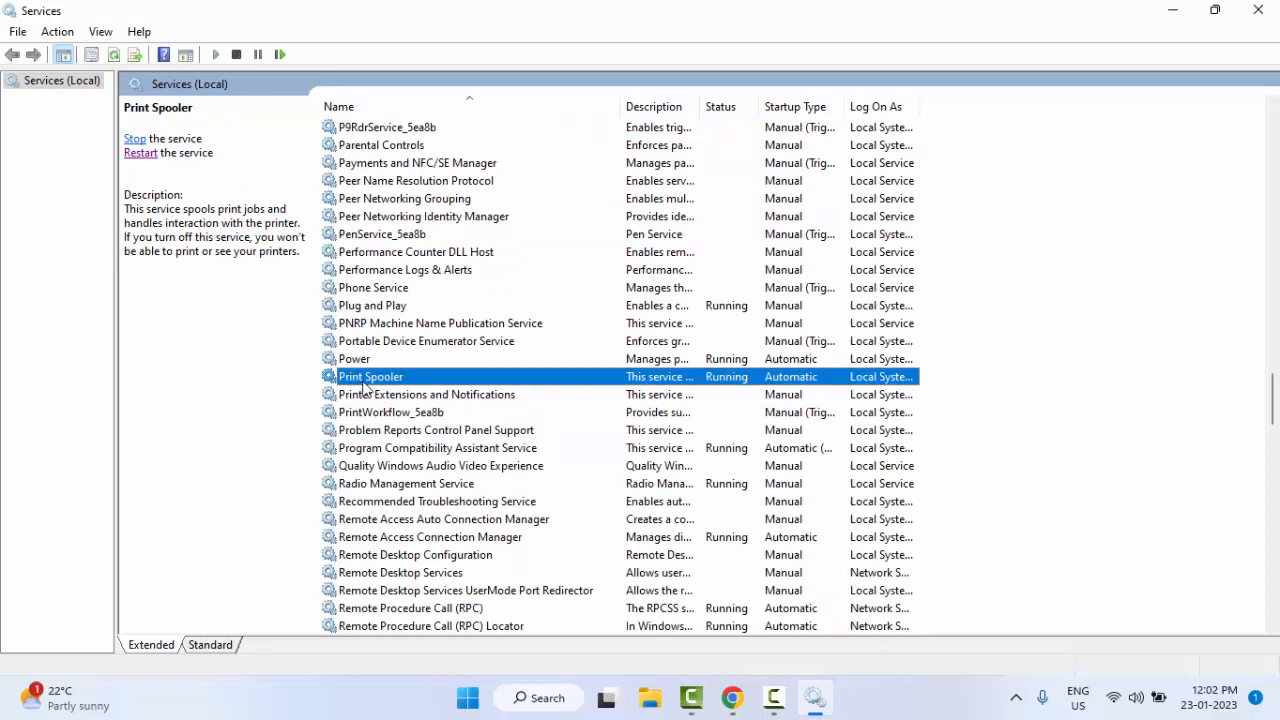
click(795, 324)
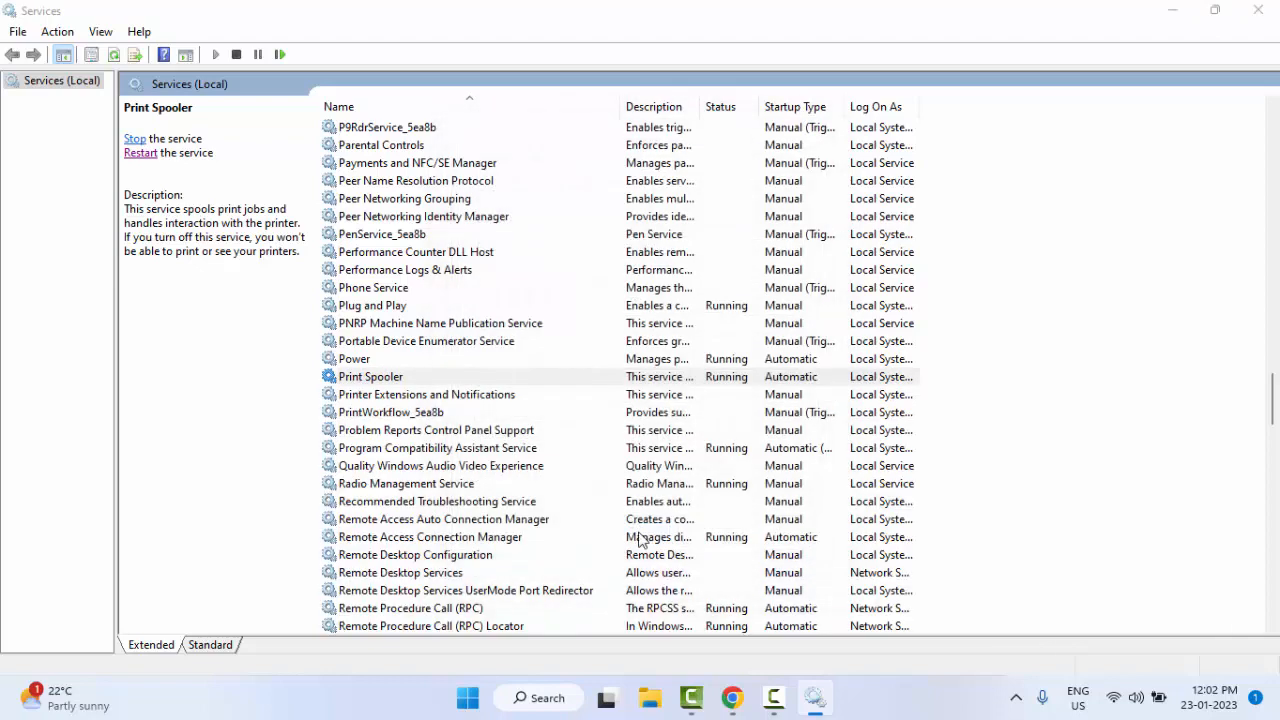
click(370, 376)
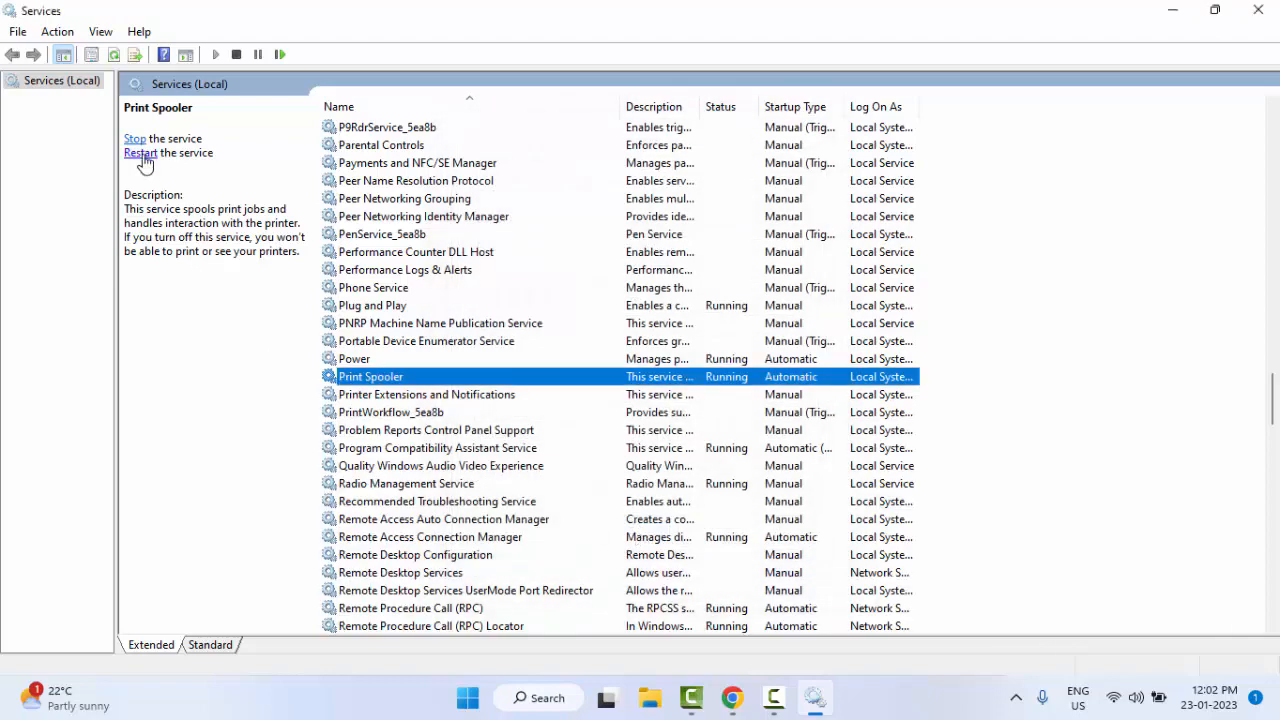
click(140, 153)
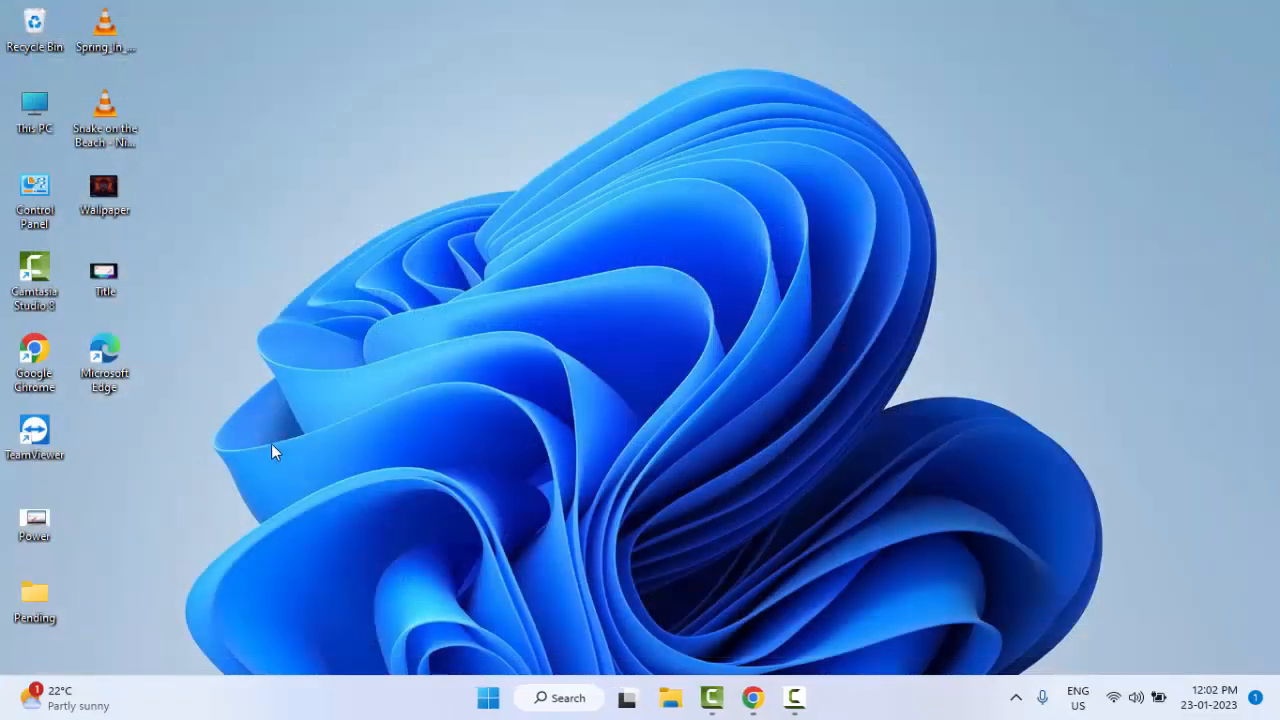
mouse_move(352, 450)
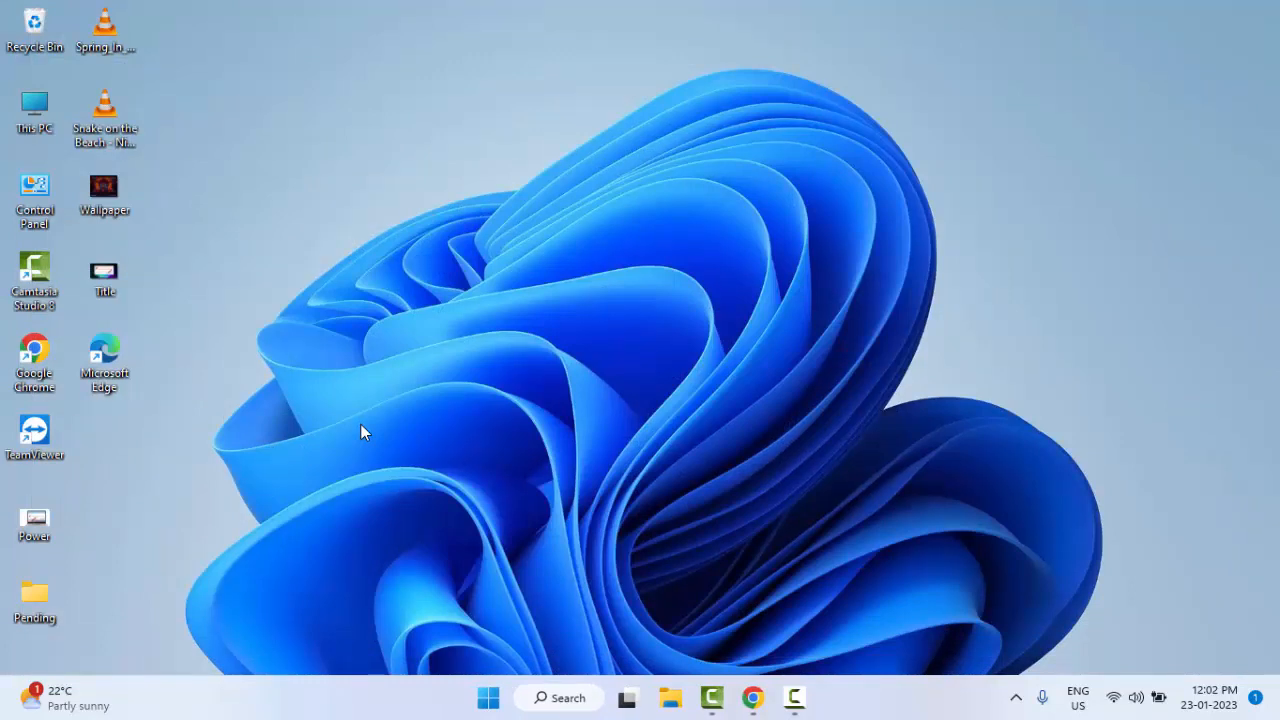
mouse_move(473, 218)
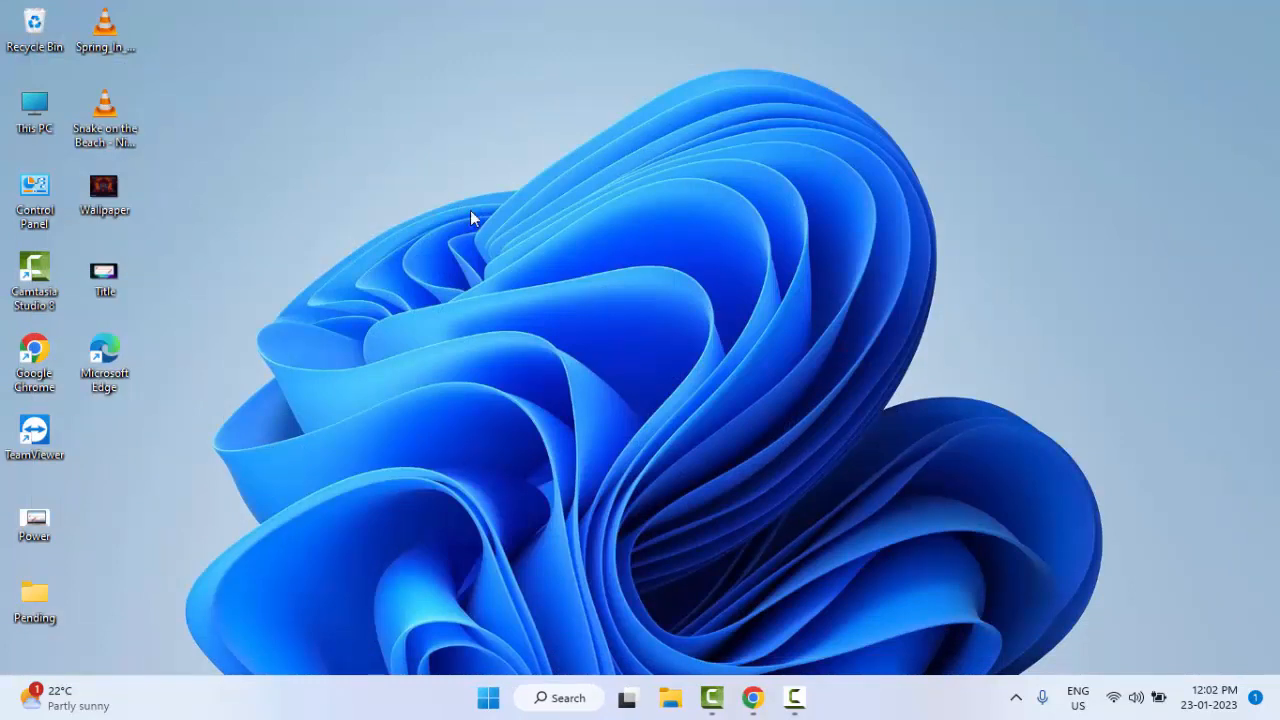
mouse_move(585, 427)
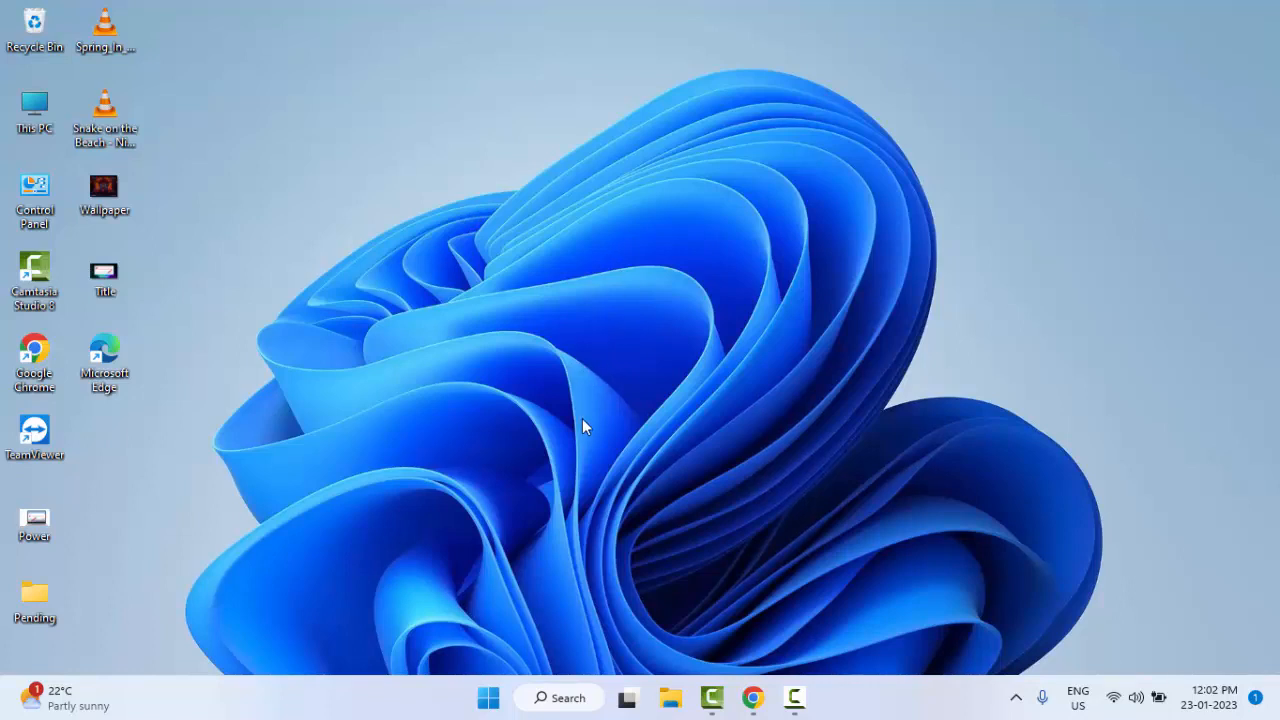
mouse_move(575, 452)
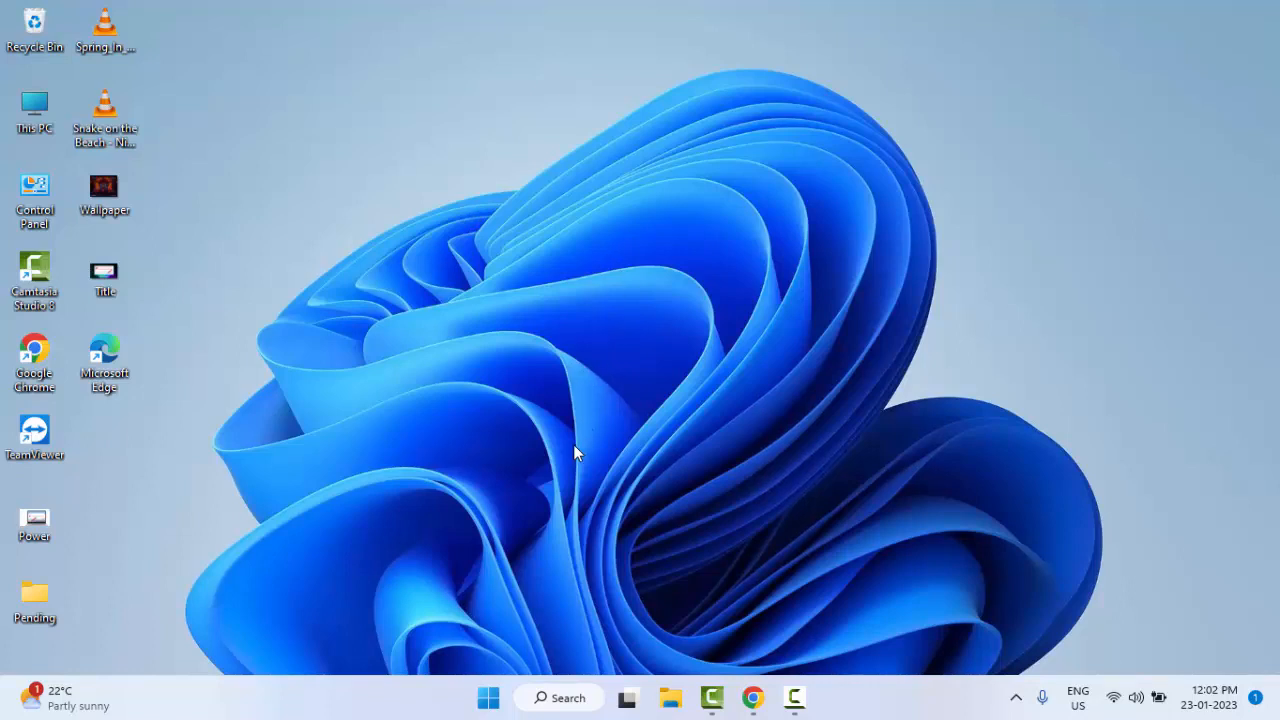
mouse_move(593, 447)
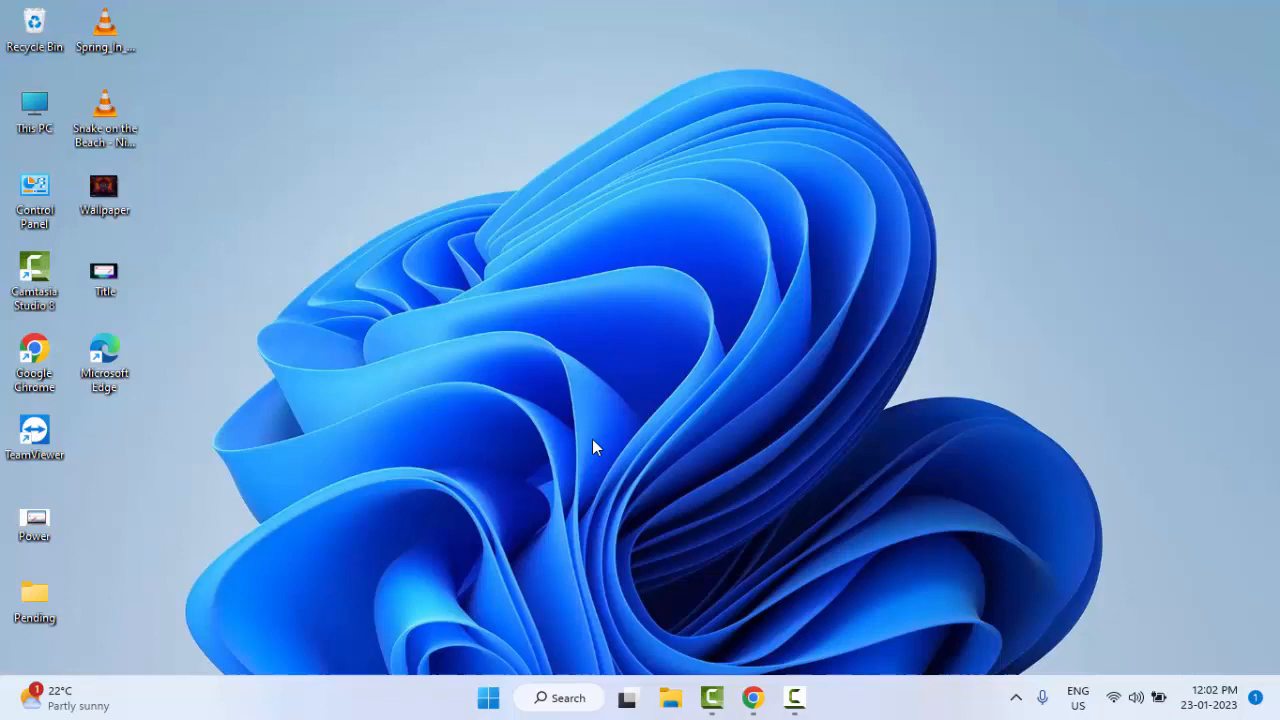